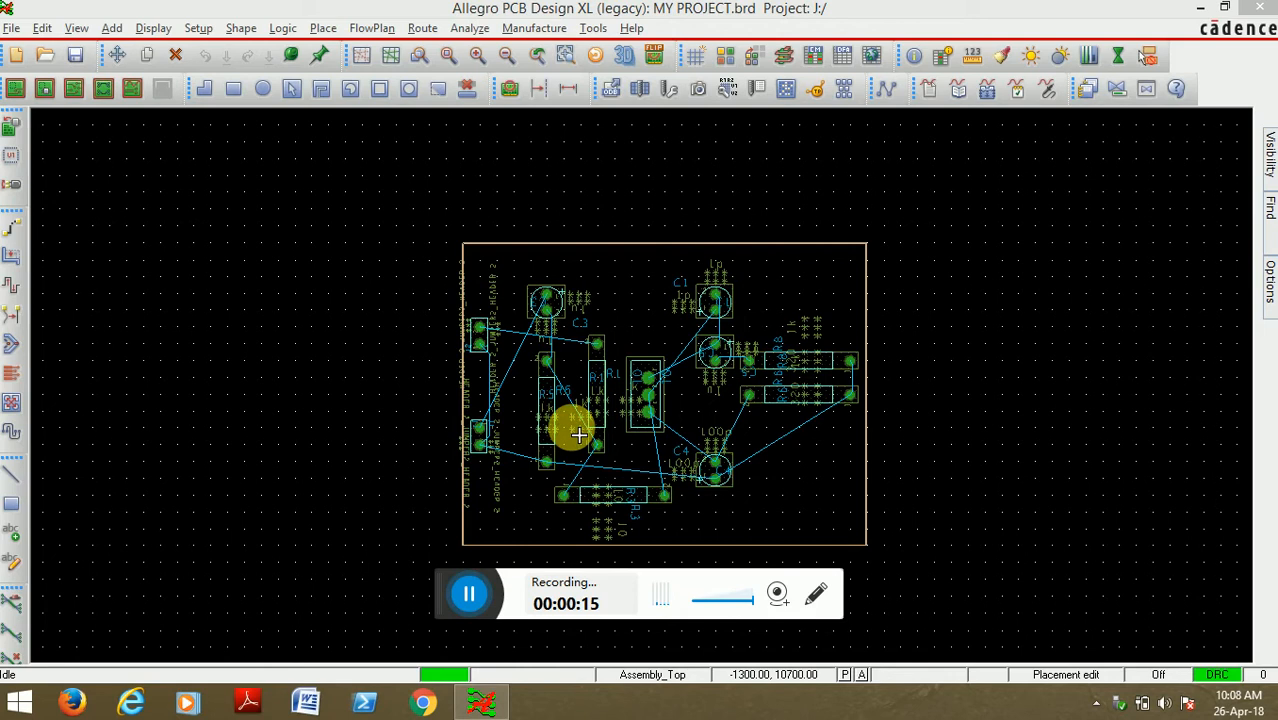
mouse_move(816, 428)
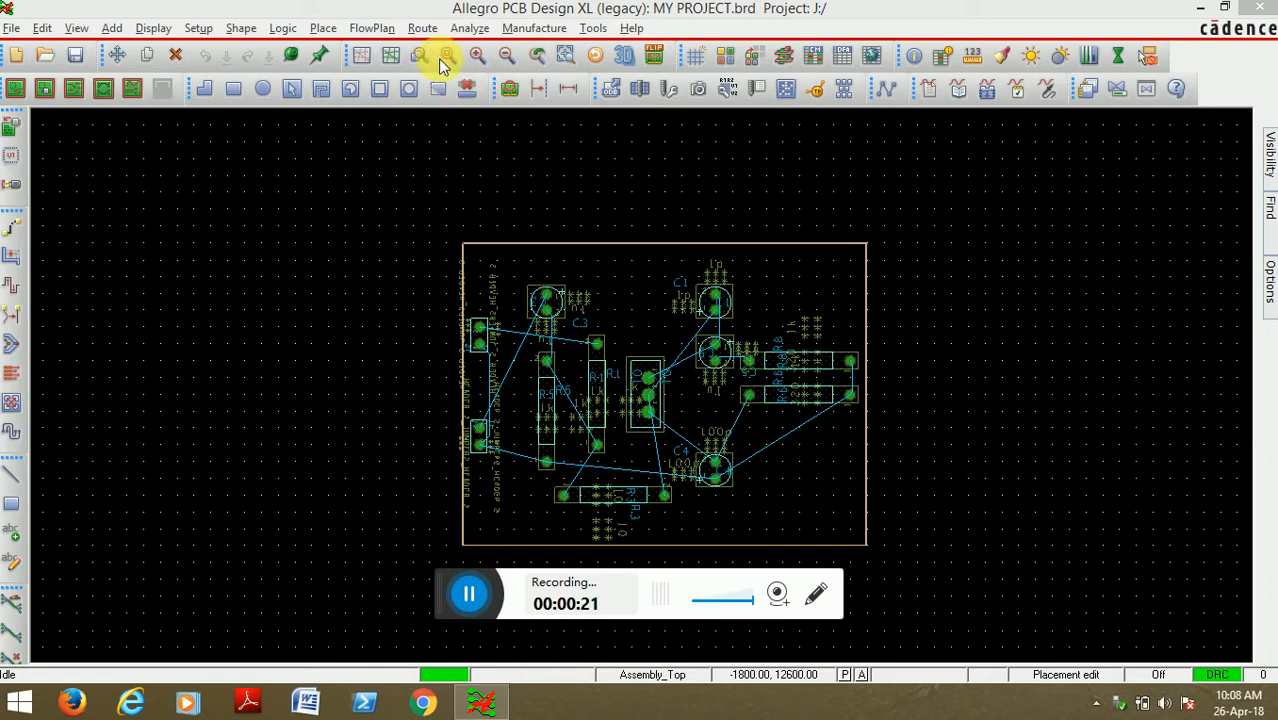
- Run Route Automatic on the board and acknowledge the SPECCTRA exit-code failure message
left_click(422, 28)
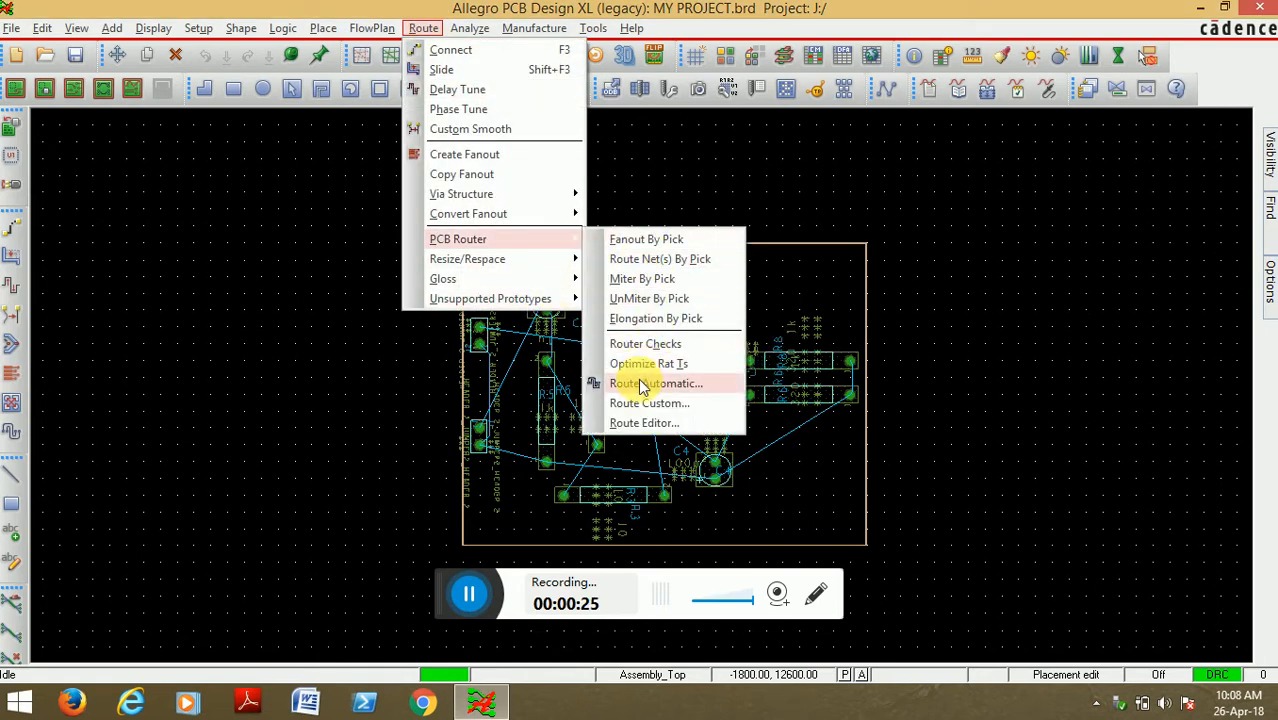
left_click(656, 384)
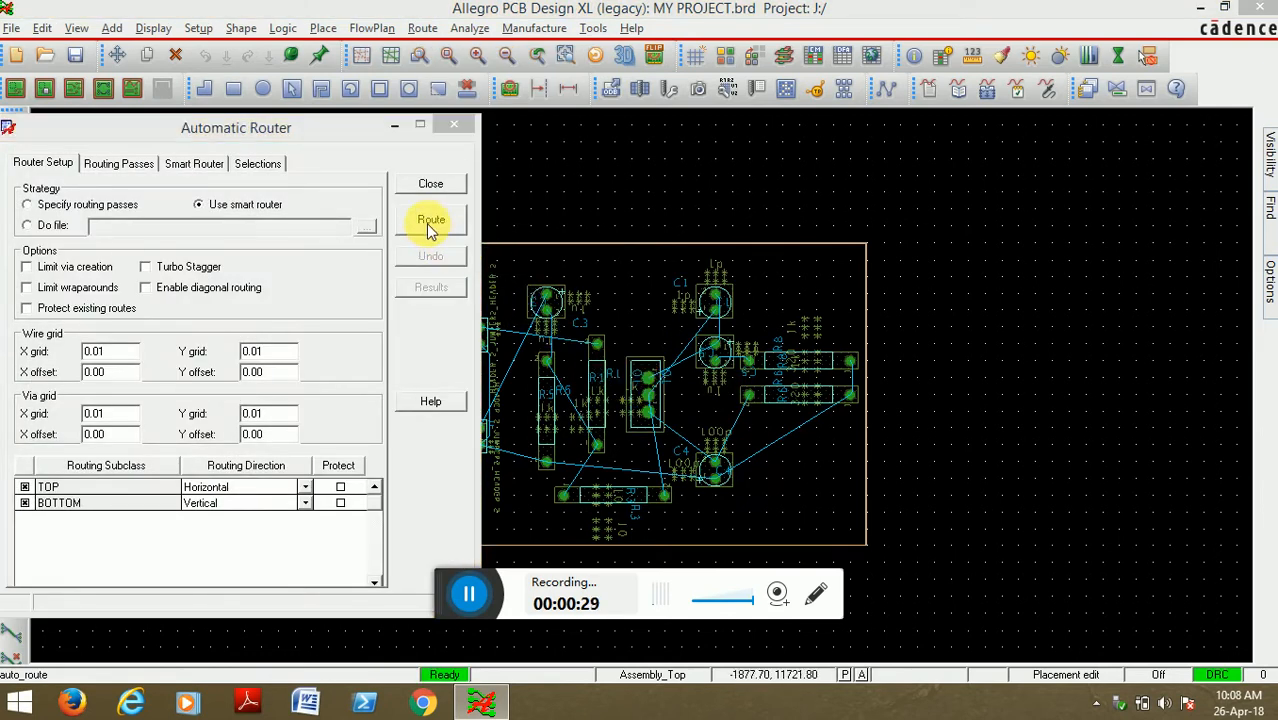
left_click(430, 218)
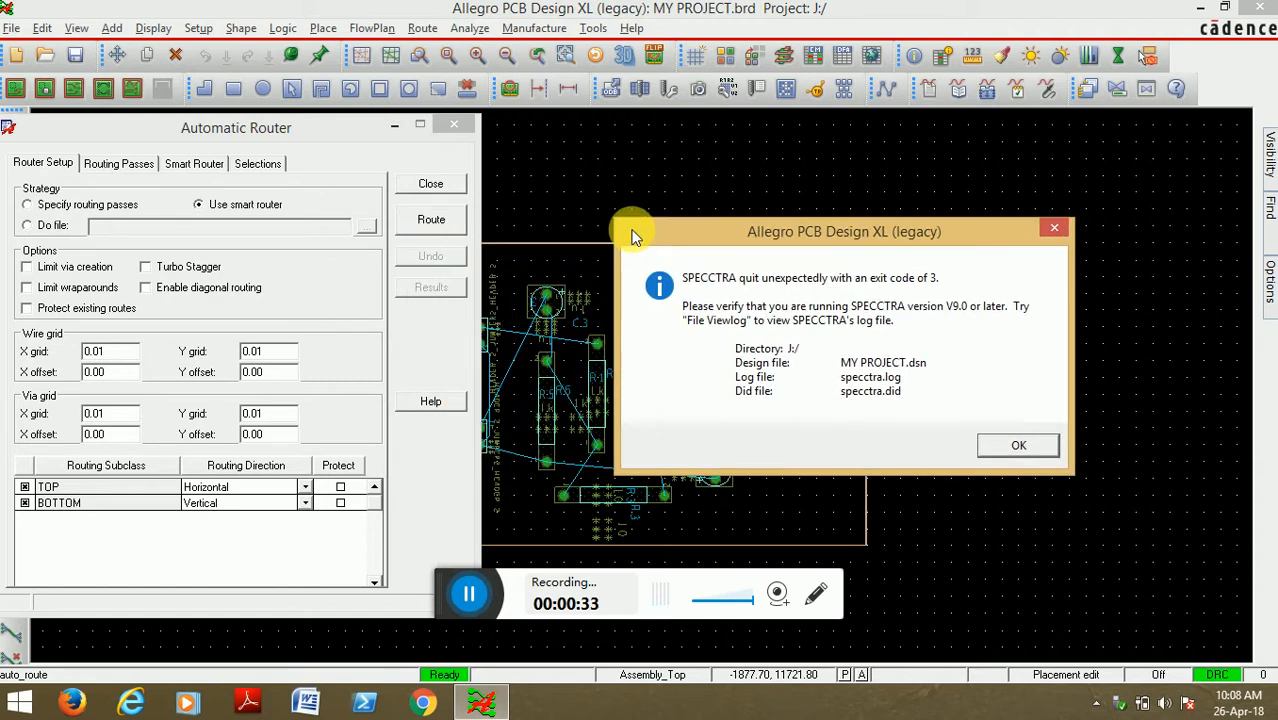
mouse_move(878, 300)
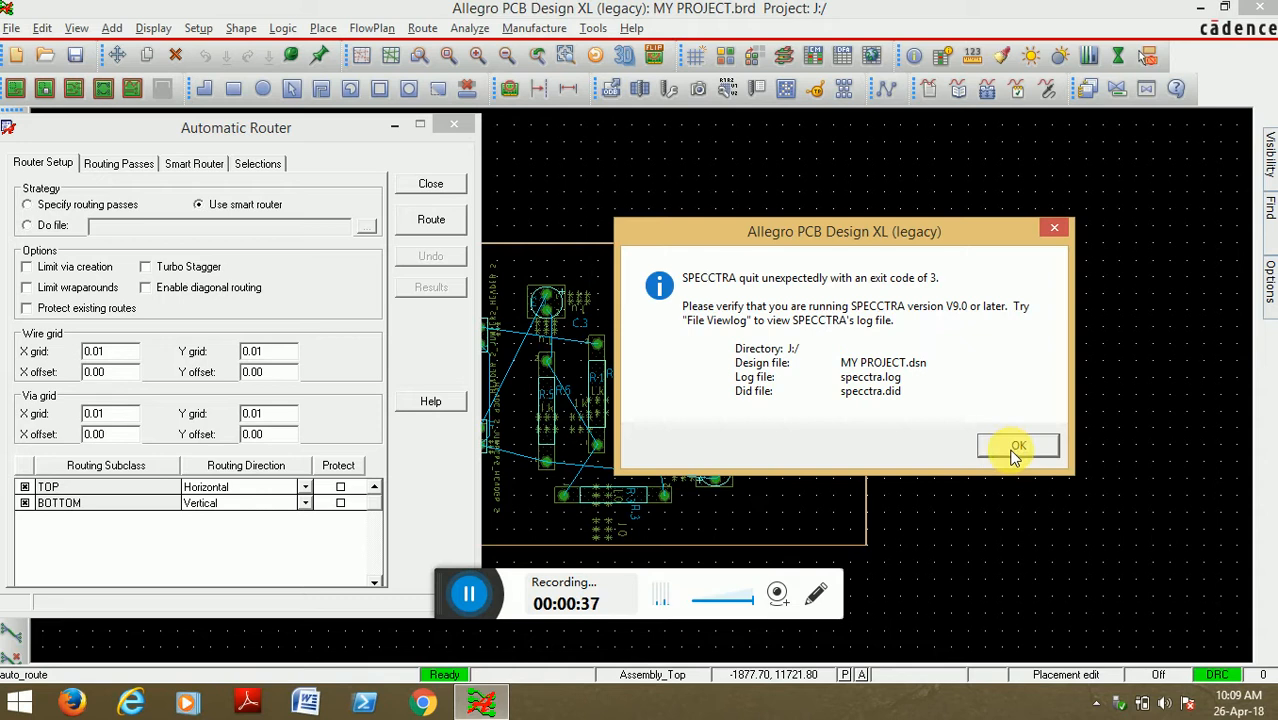
left_click(1018, 444)
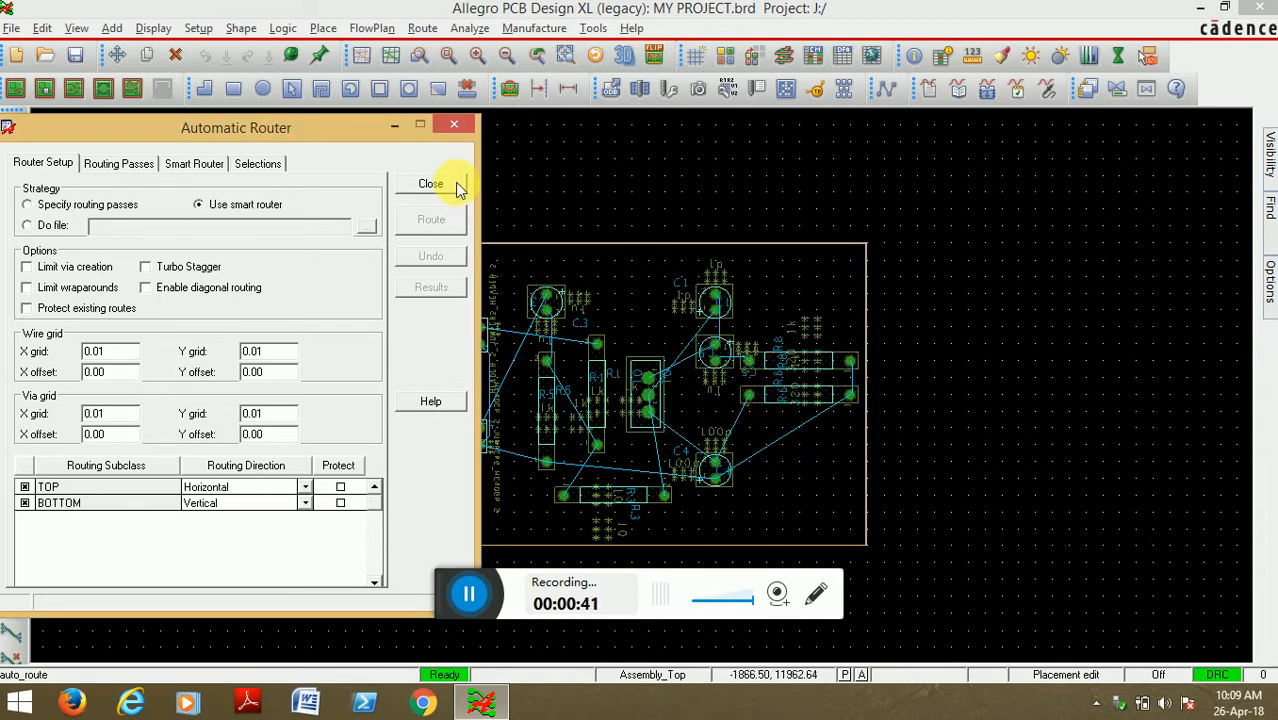
- Close the Automatic Router dialog, leaving the board unrouted, and bring up the File menu
left_click(430, 184)
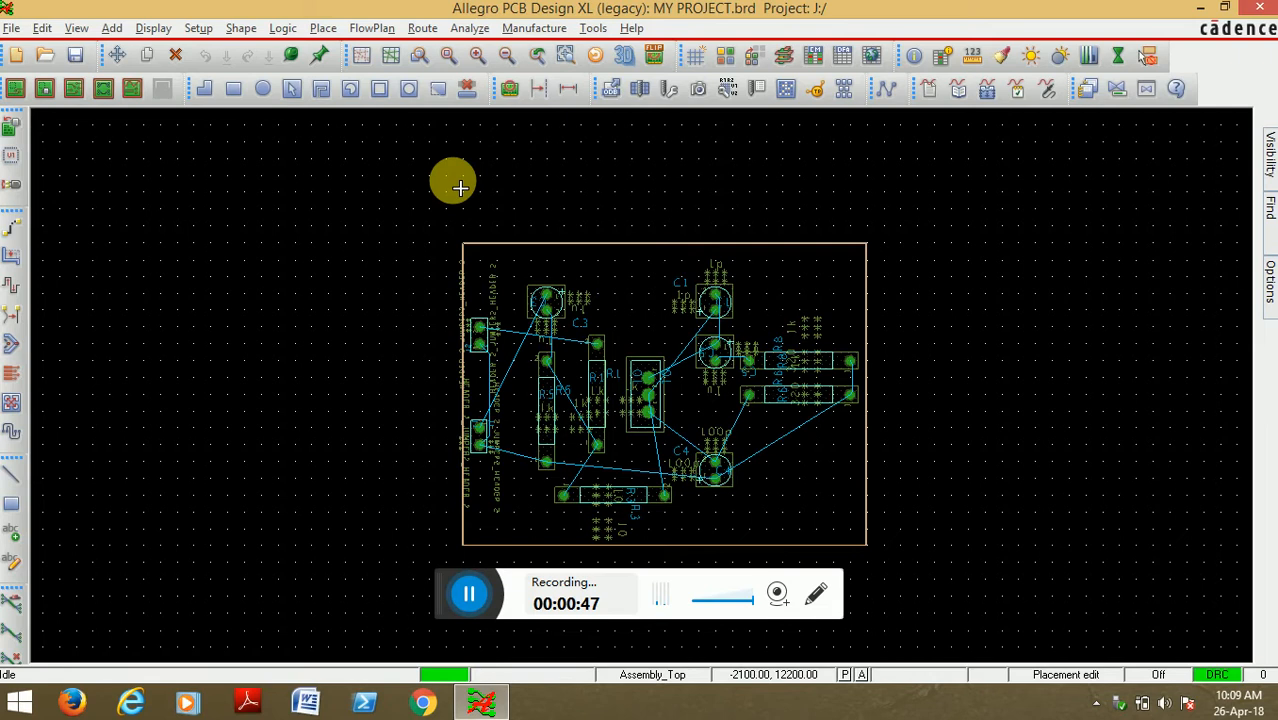
left_click(12, 28)
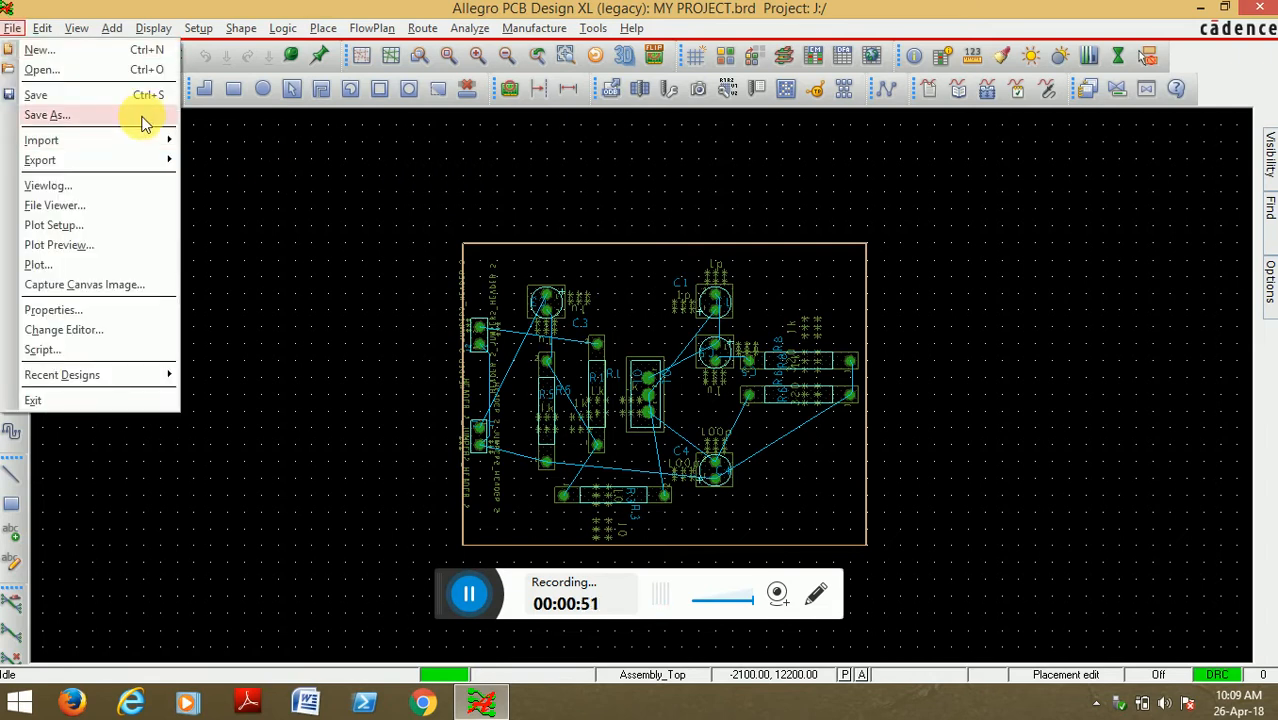
- Save the board as MYPROJECT.brd, confirming the overwrite of the existing file
left_click(48, 114)
type("MYPROJECT")
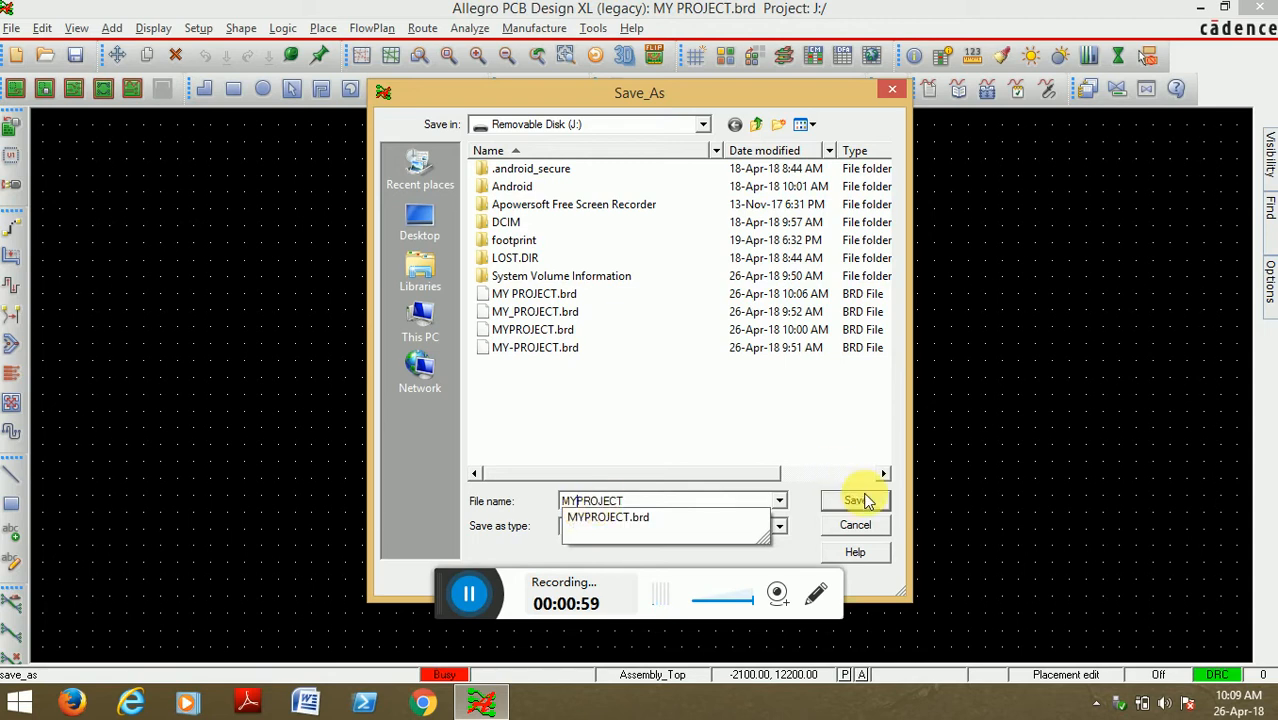
left_click(856, 500)
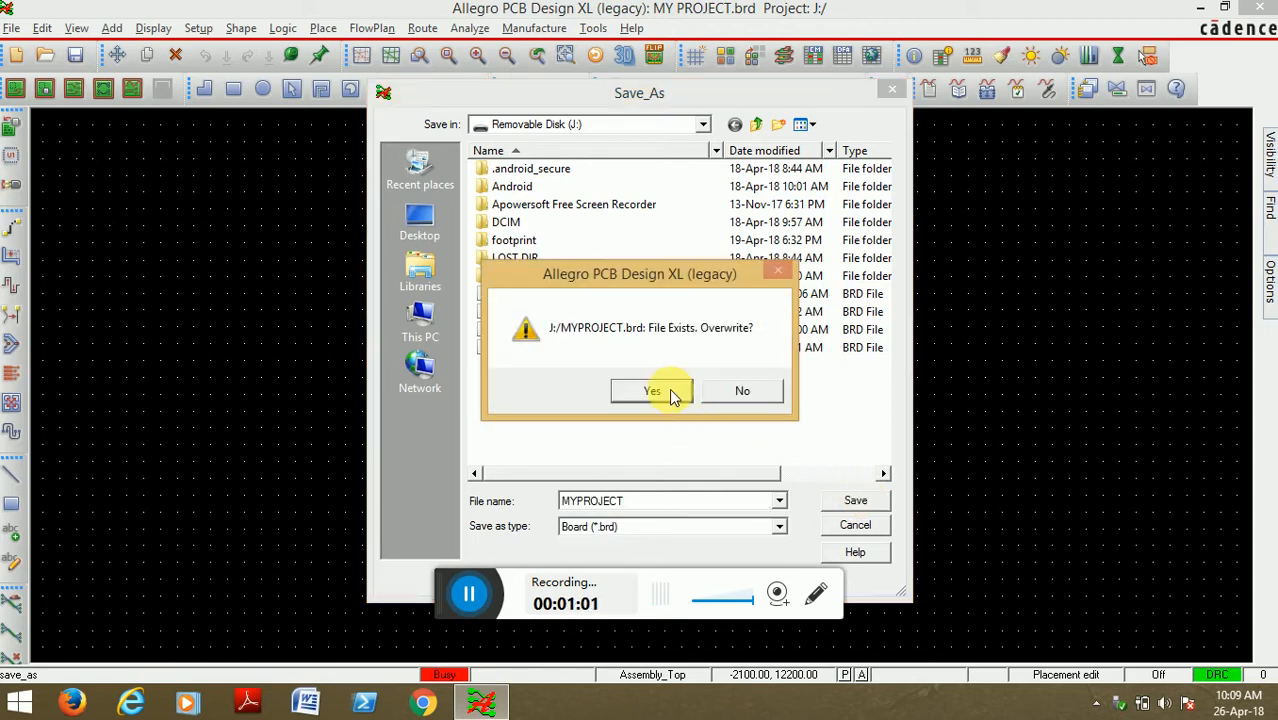
left_click(652, 390)
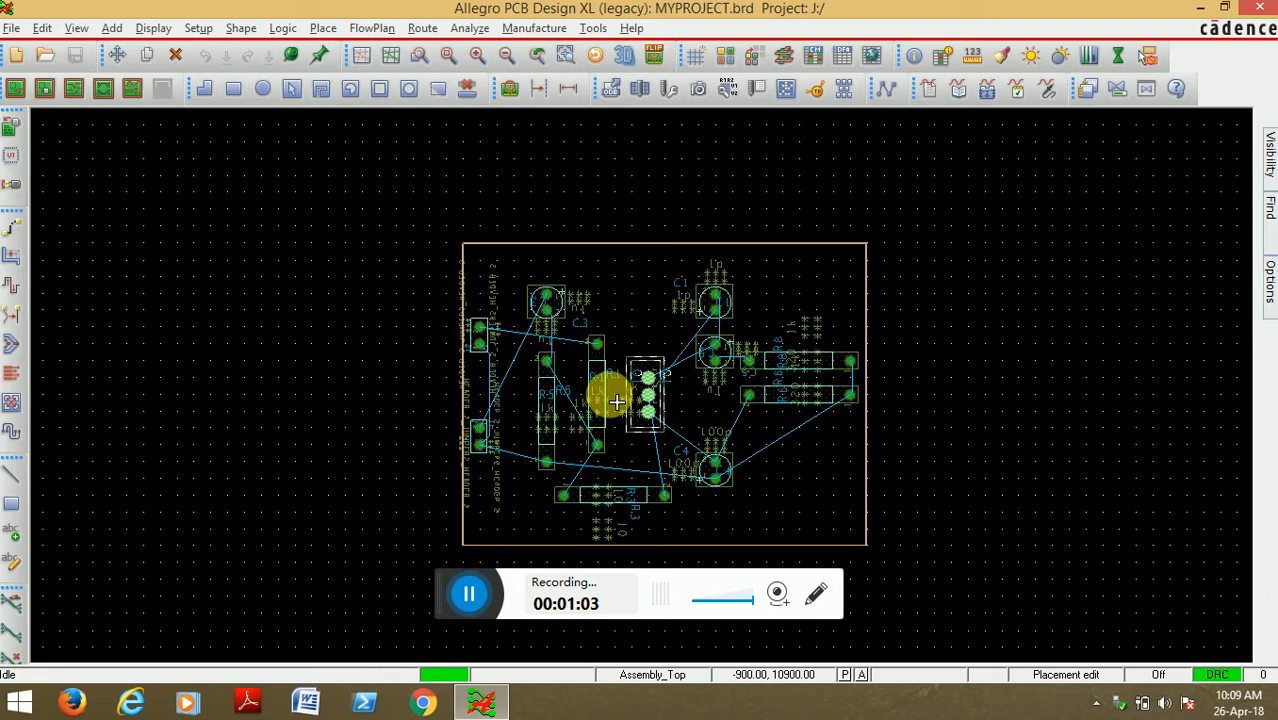
- Rerun Route Automatic until all ratsnest connections become routed traces, then close the router
left_click(422, 28)
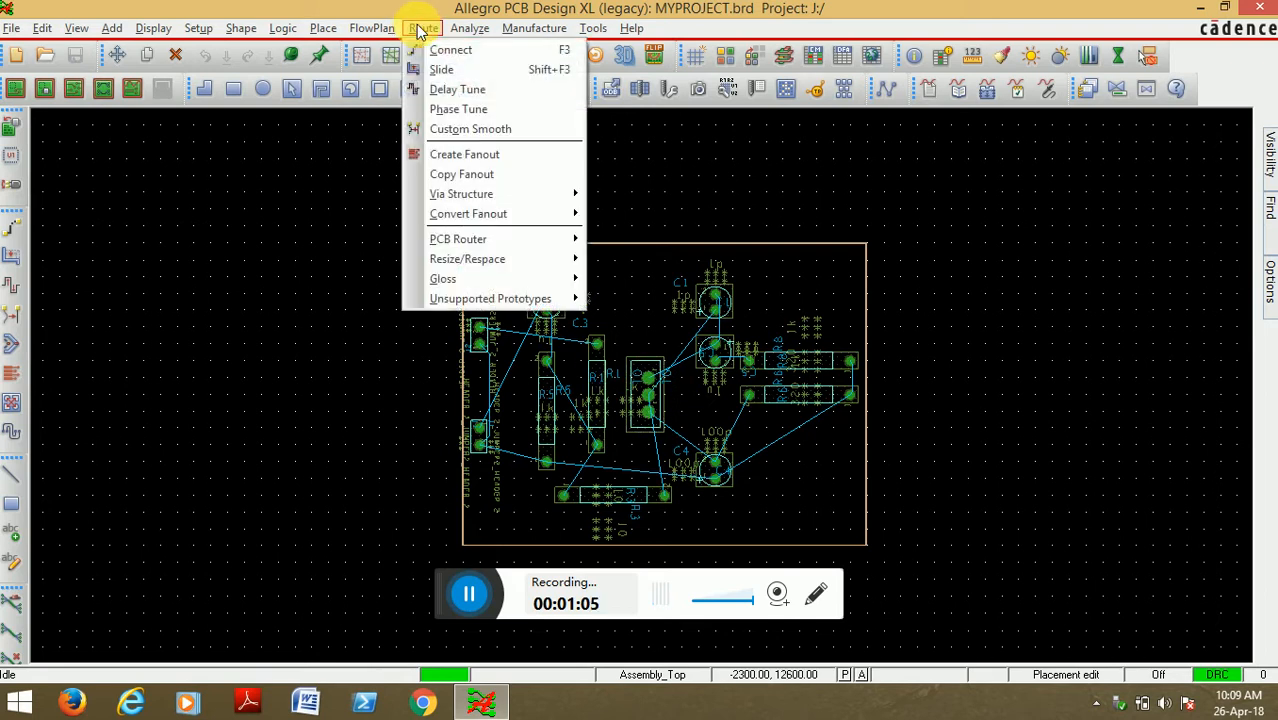
mouse_move(458, 238)
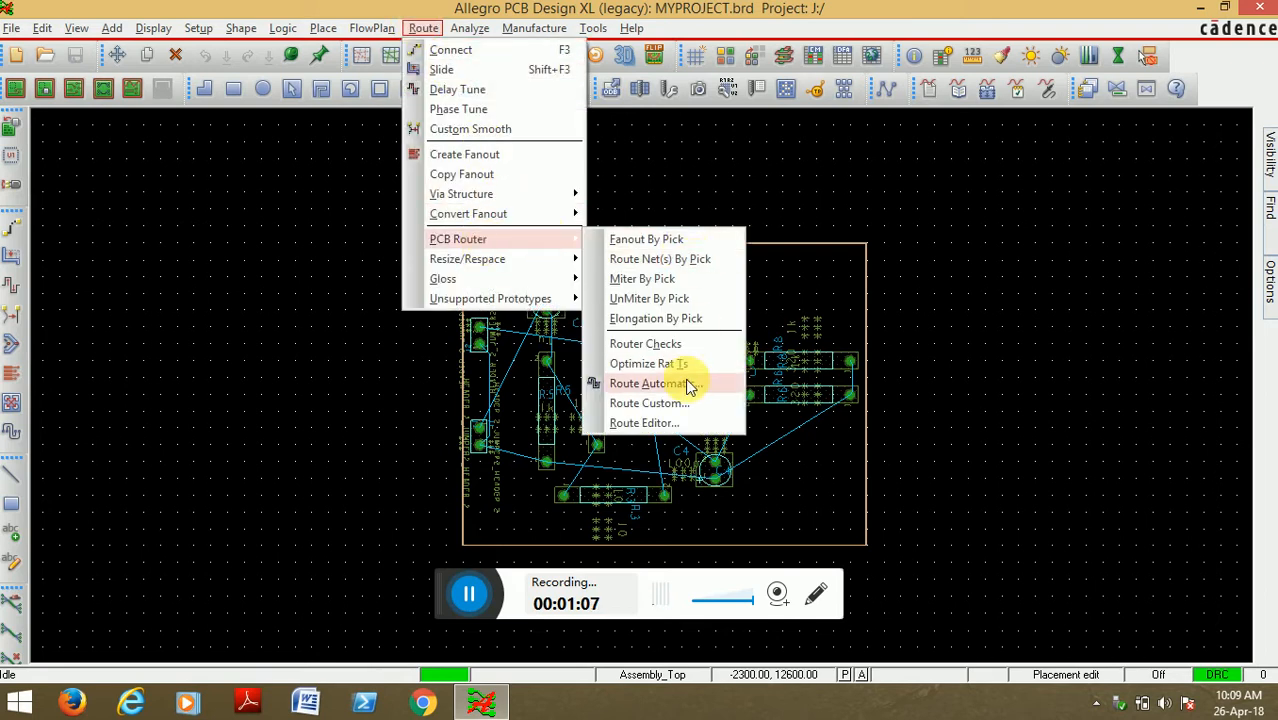
left_click(648, 384)
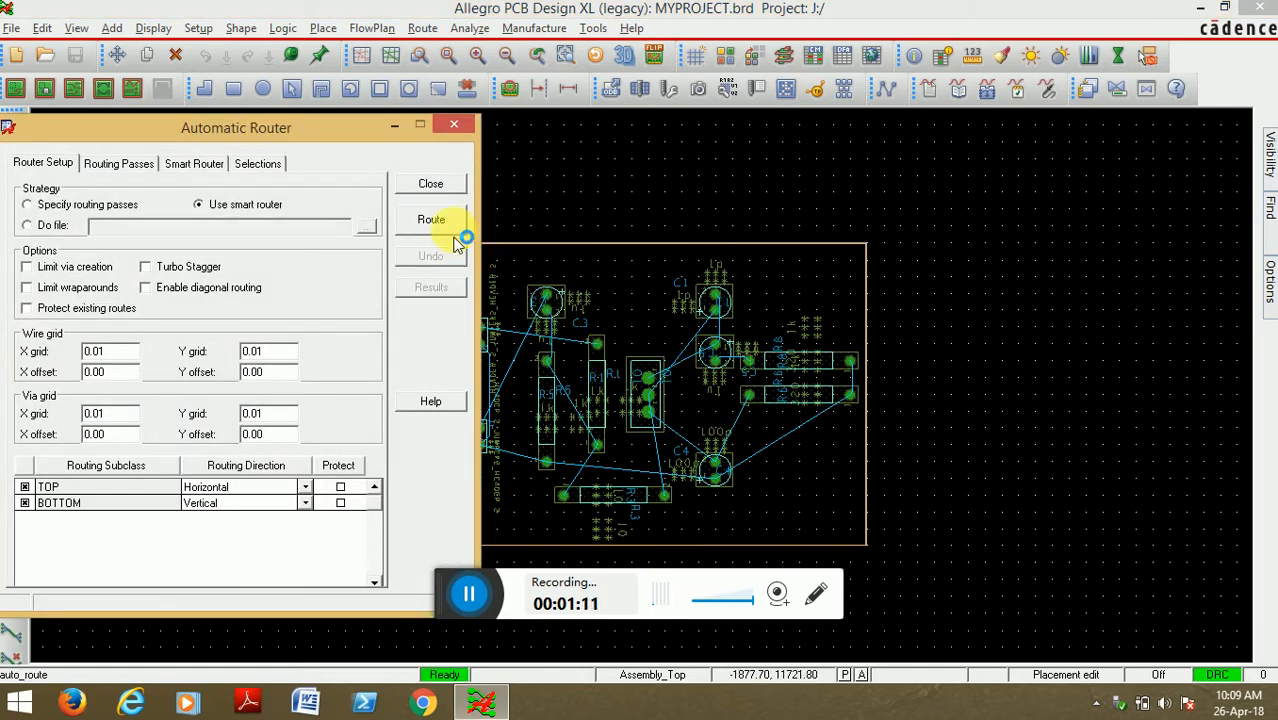
left_click(430, 218)
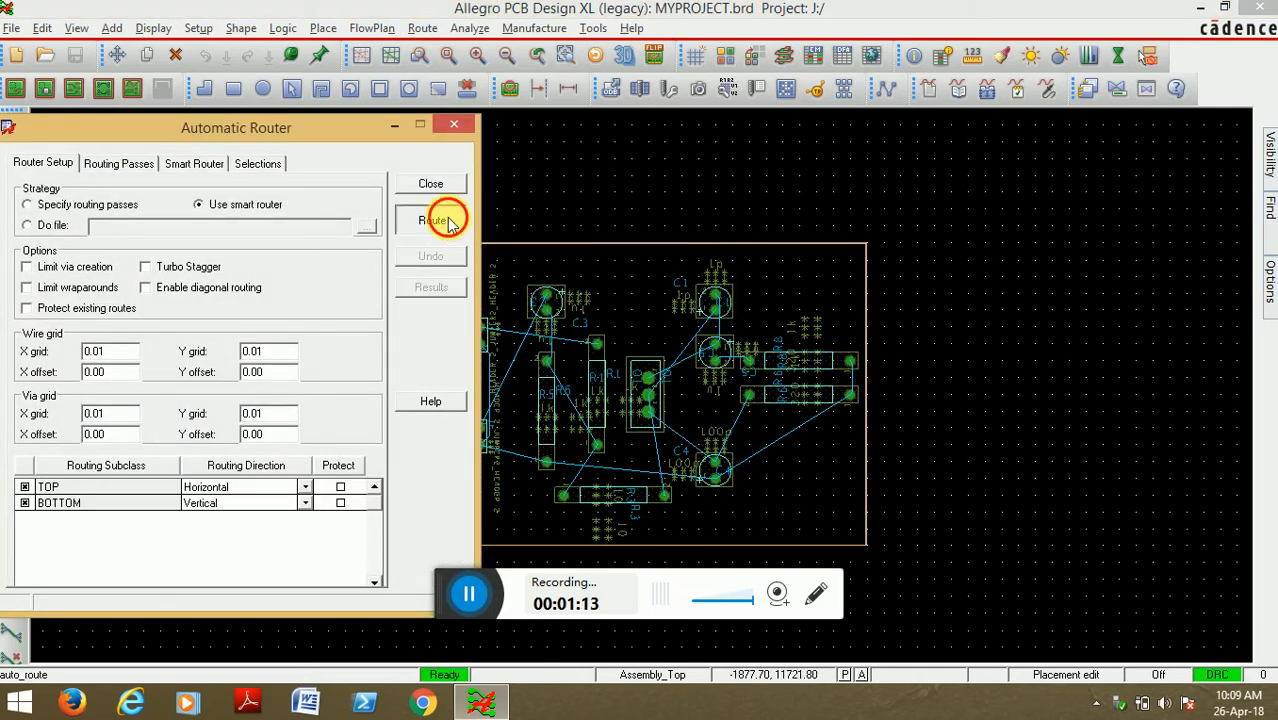
left_click(432, 218)
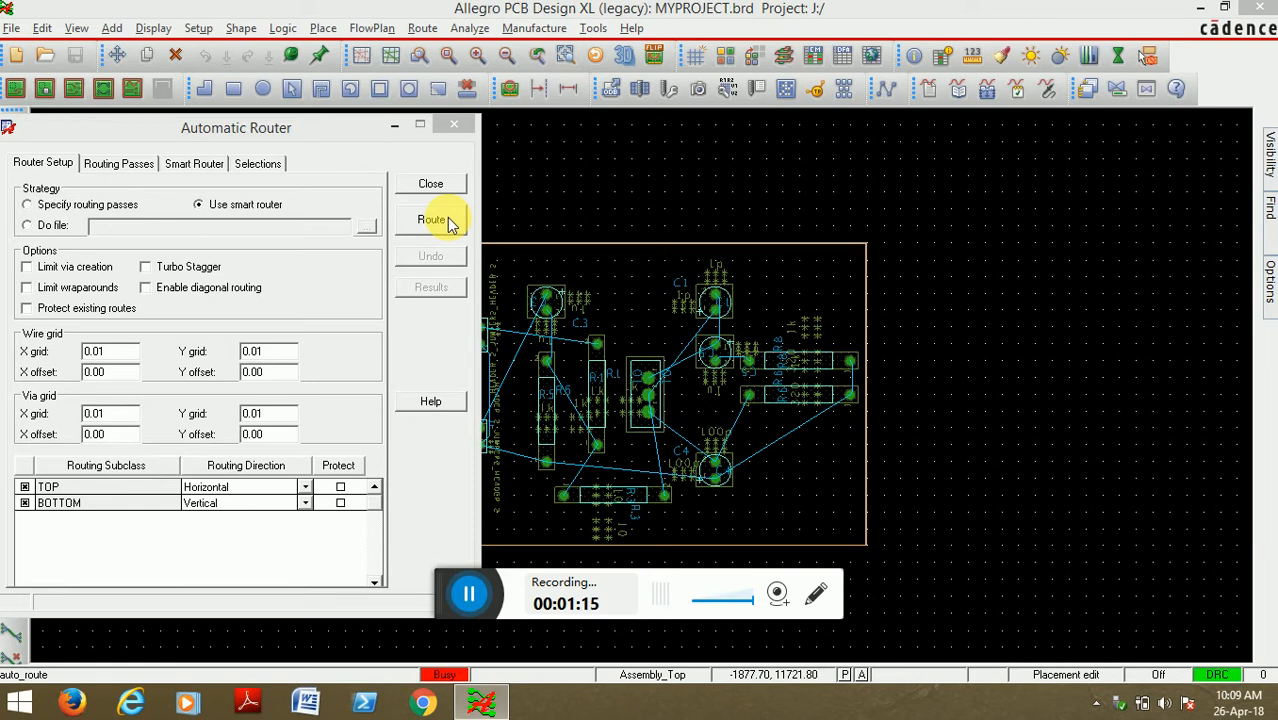
left_click(432, 218)
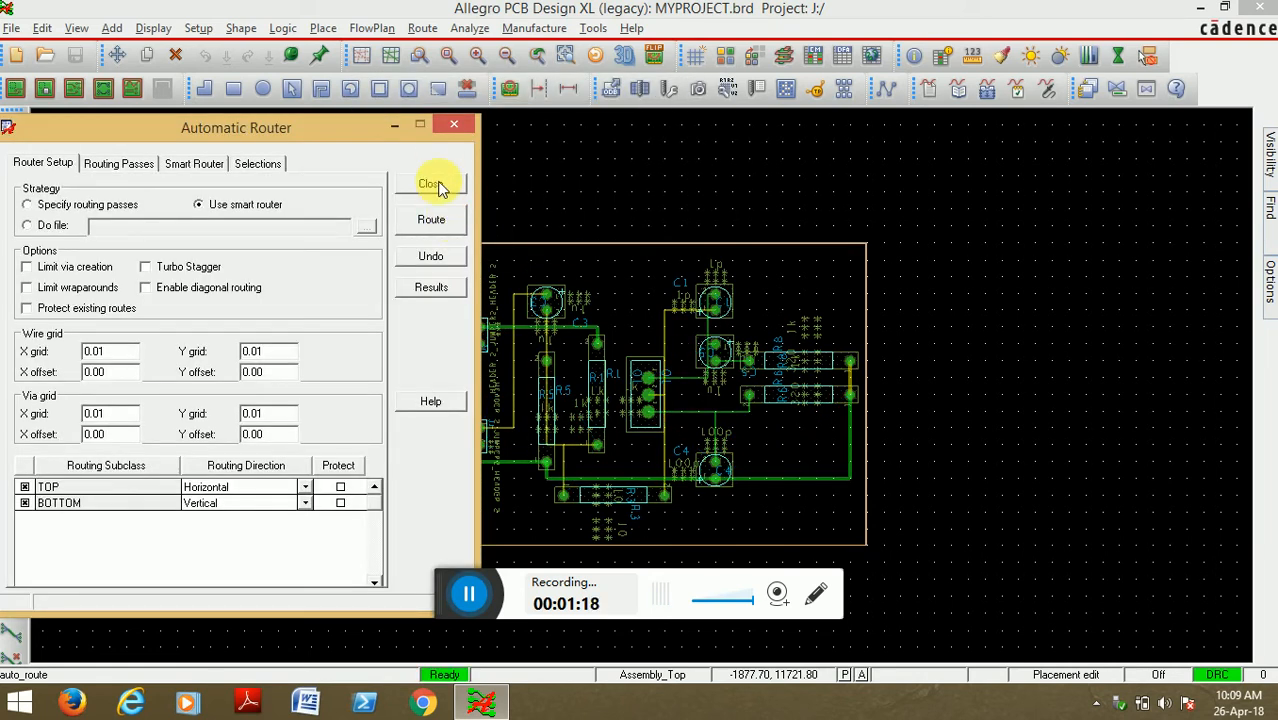
left_click(432, 184)
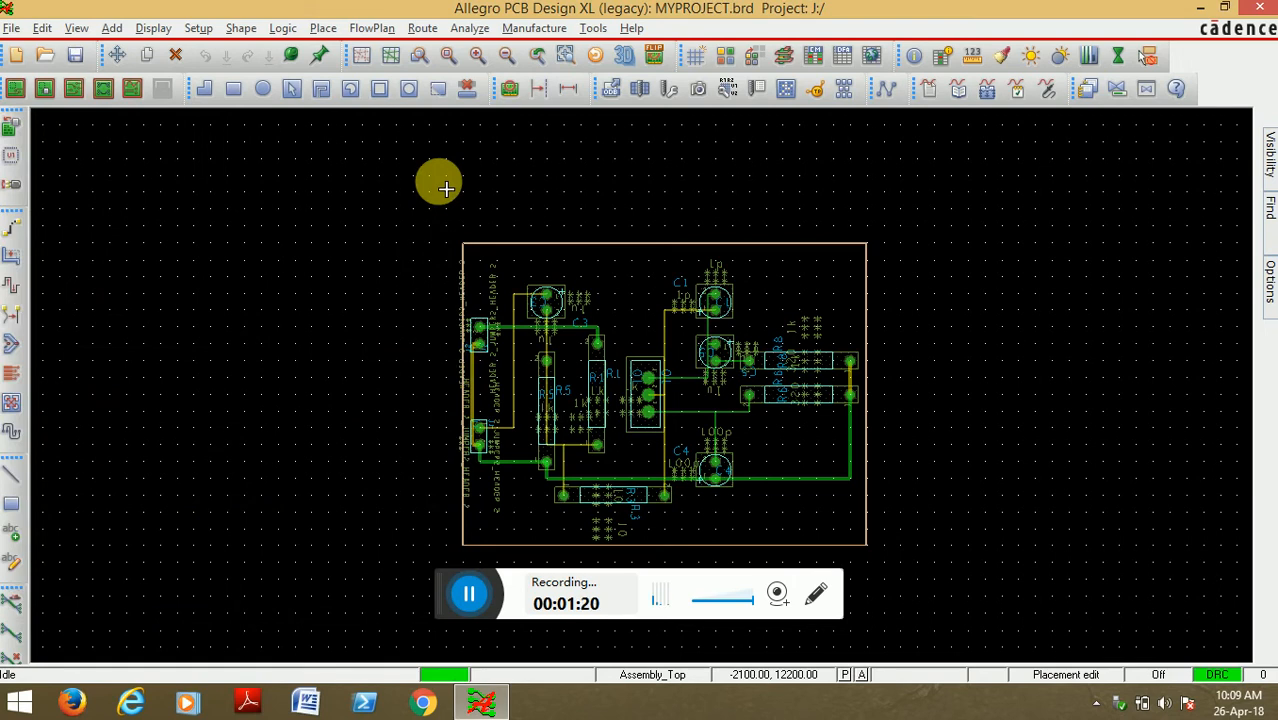